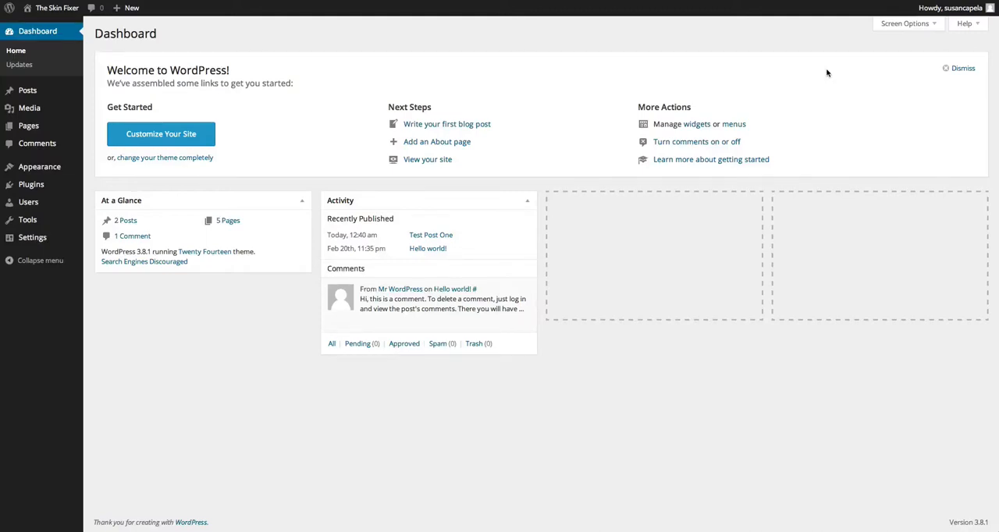
mouse_move(393, 39)
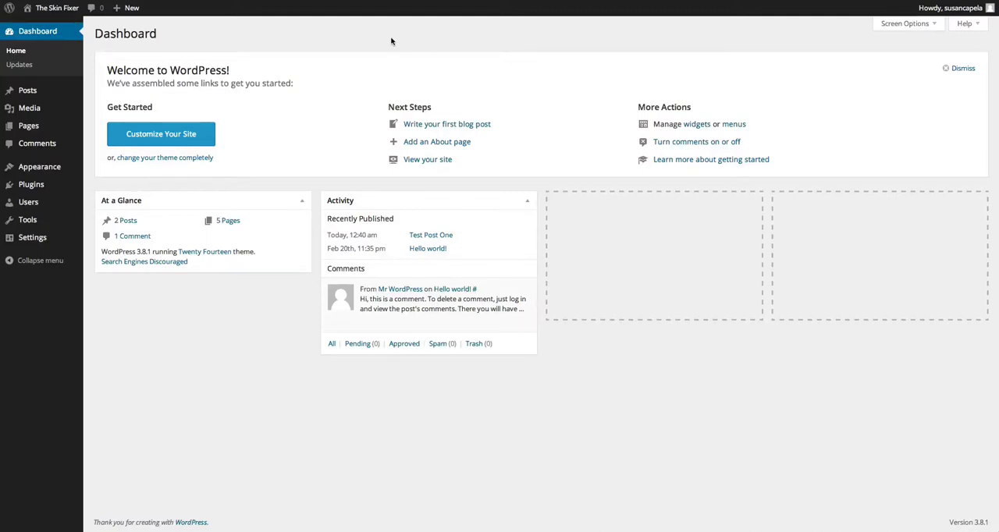
- Open the Comments screen listing the Mr WordPress comment on Hello world!
left_click(36, 143)
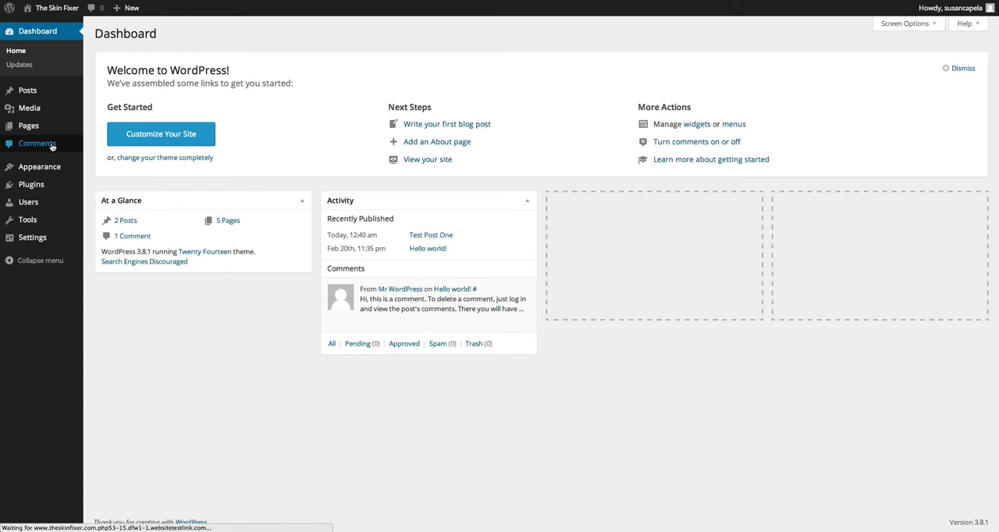
left_click(37, 143)
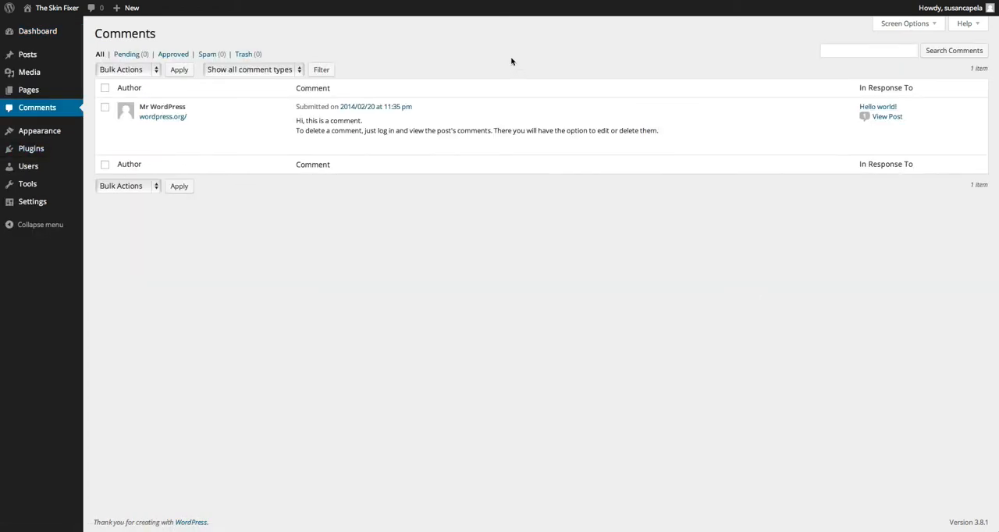
mouse_move(32, 149)
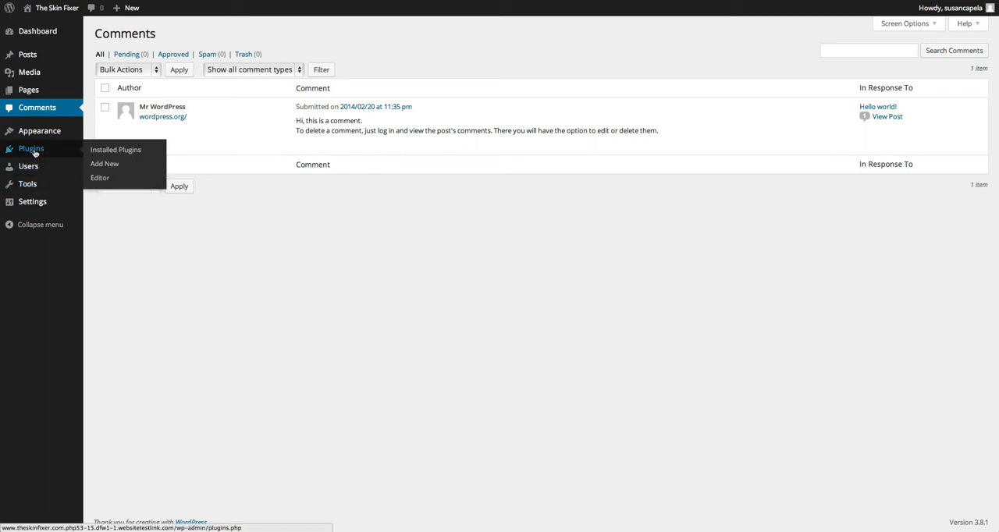
mouse_move(519, 55)
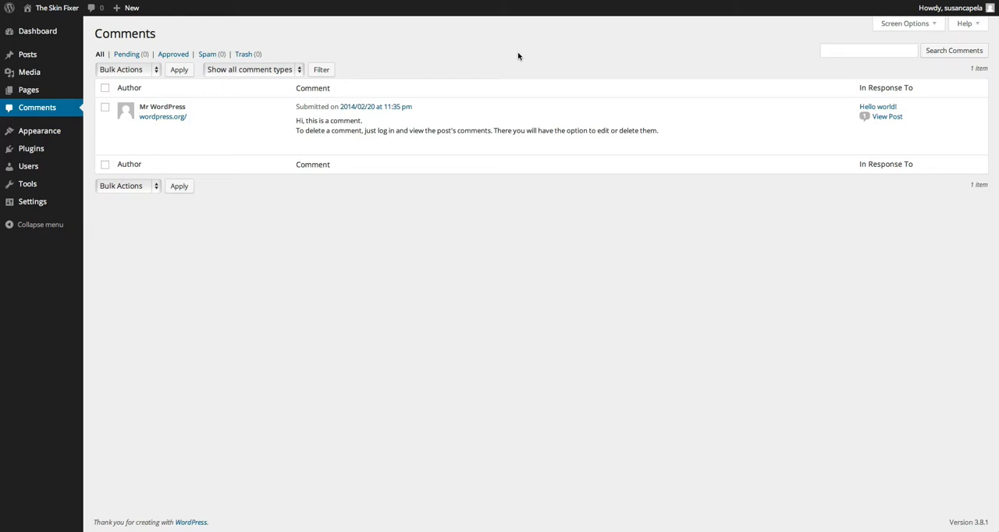
mouse_move(433, 88)
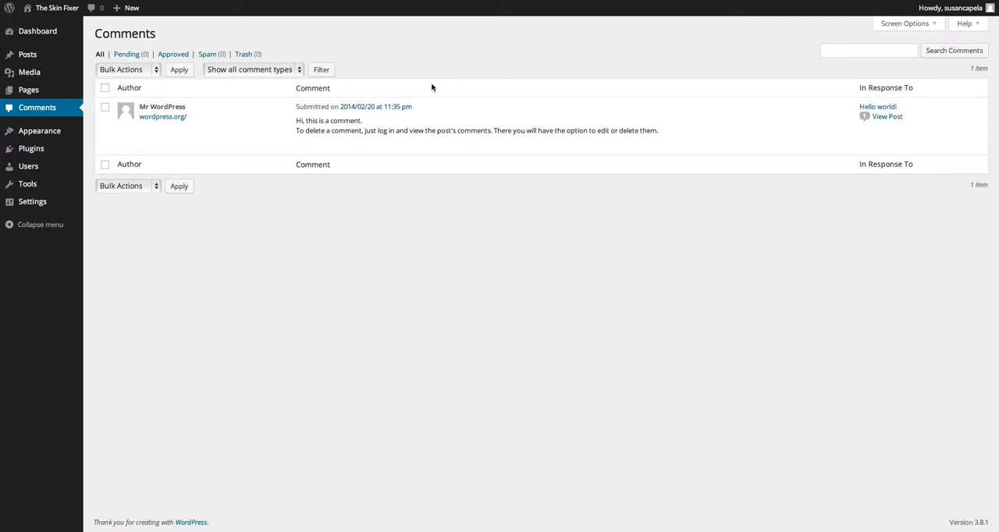
mouse_move(152, 122)
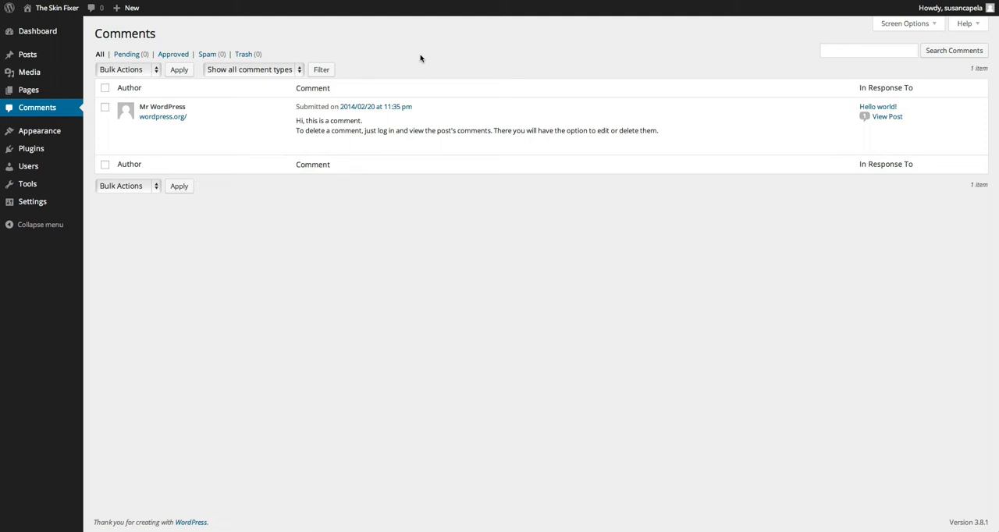
mouse_move(150, 125)
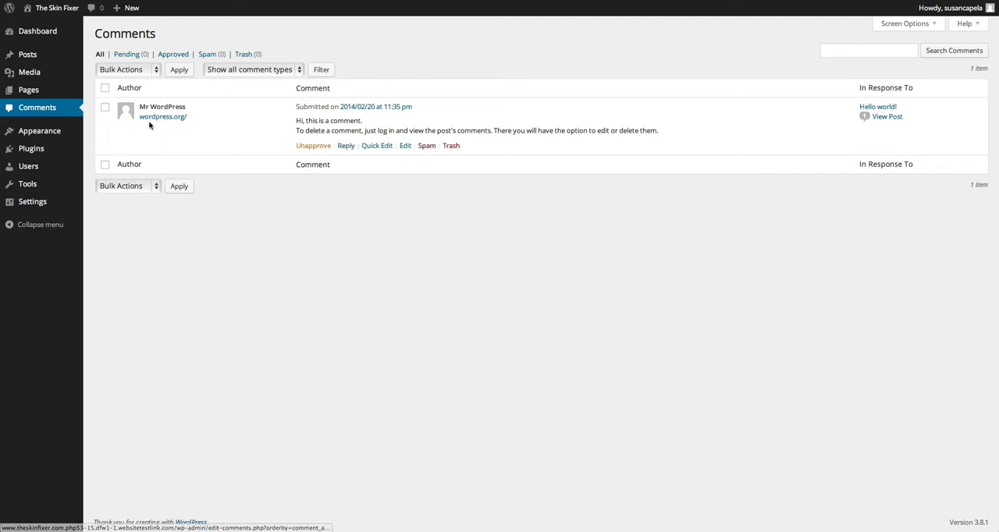
mouse_move(509, 61)
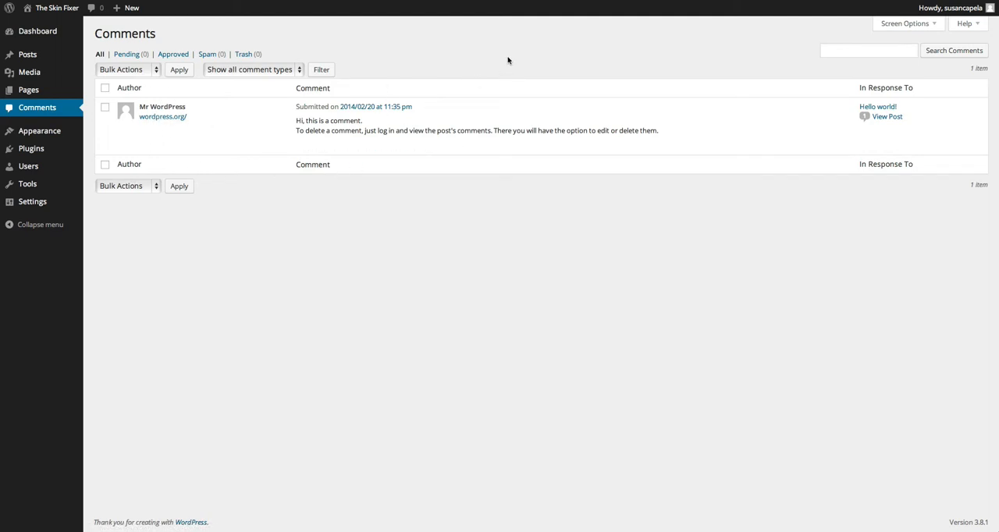
mouse_move(180, 119)
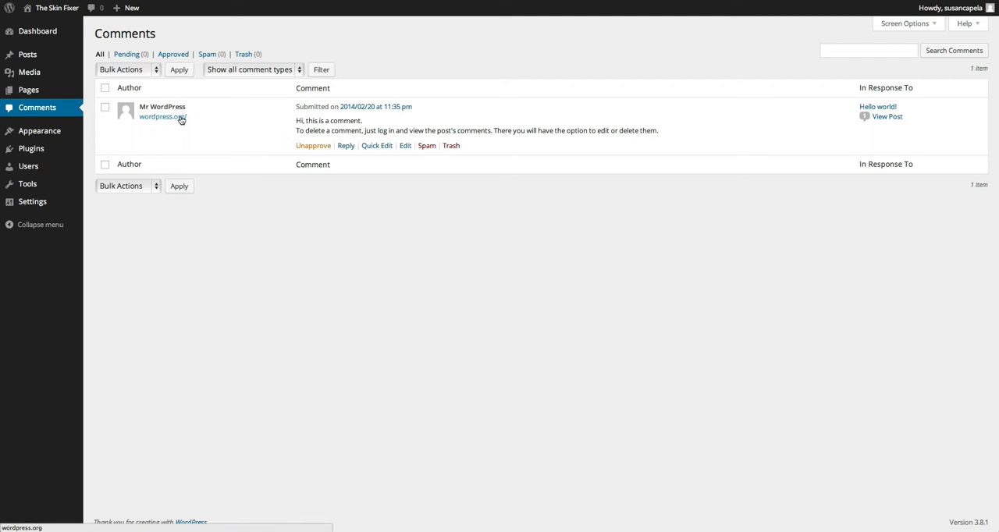
mouse_move(417, 69)
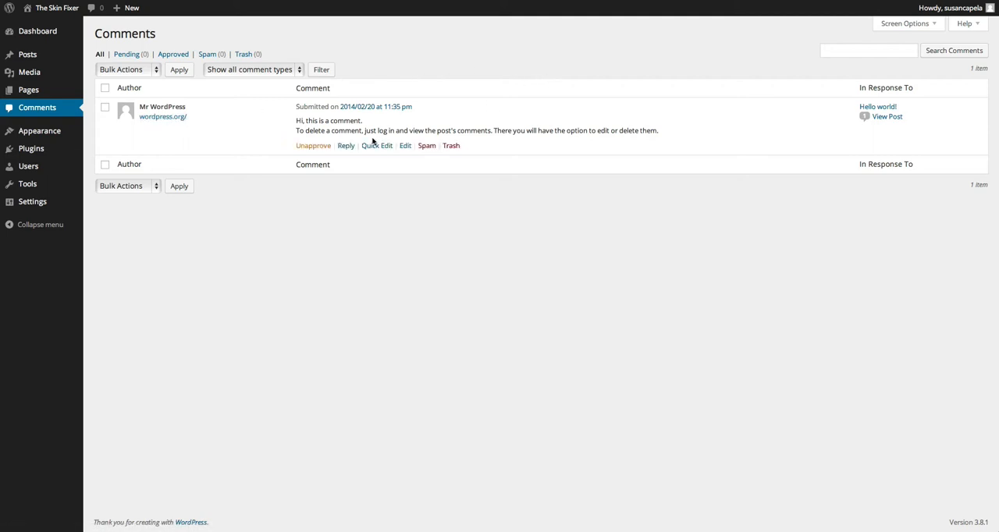
mouse_move(510, 75)
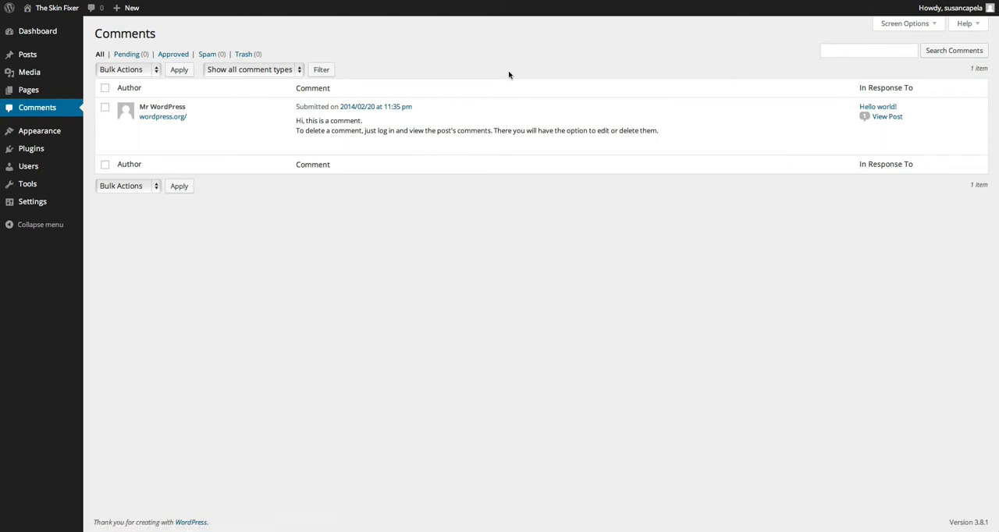
mouse_move(481, 210)
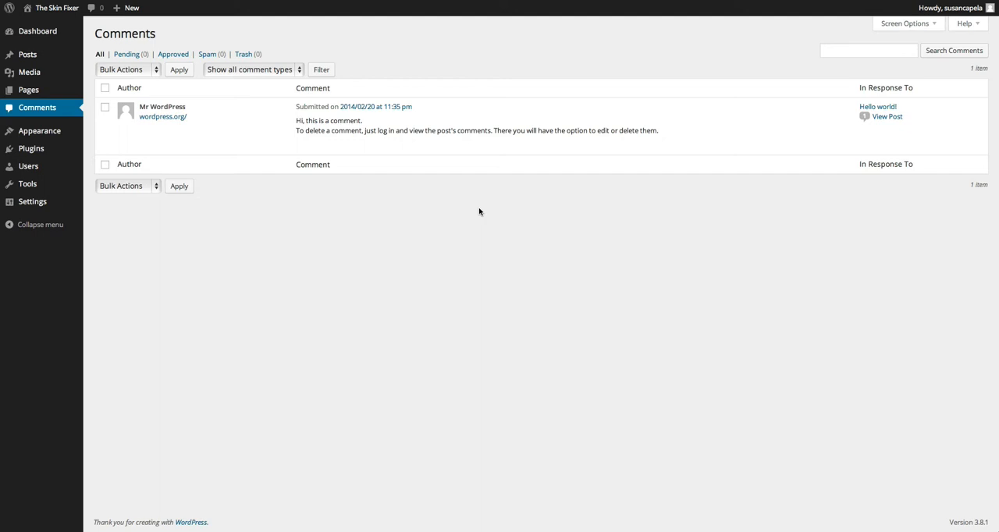
mouse_move(590, 252)
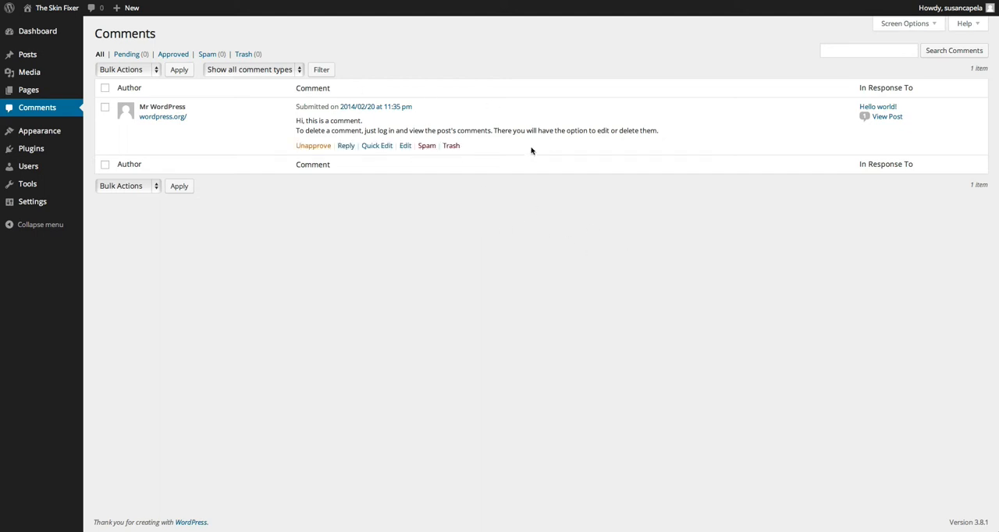
mouse_move(362, 214)
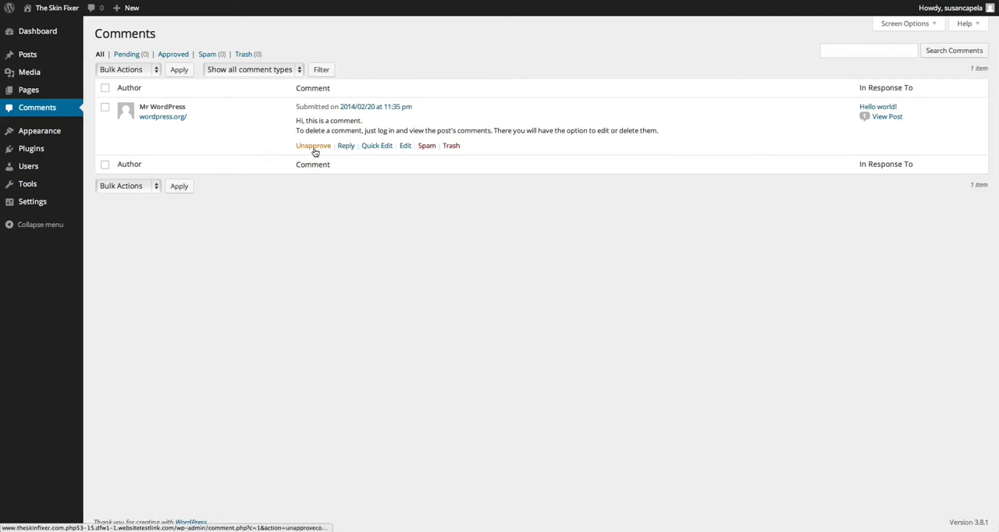
- Unapprove the Mr WordPress comment, then go to the Settings menu
left_click(313, 146)
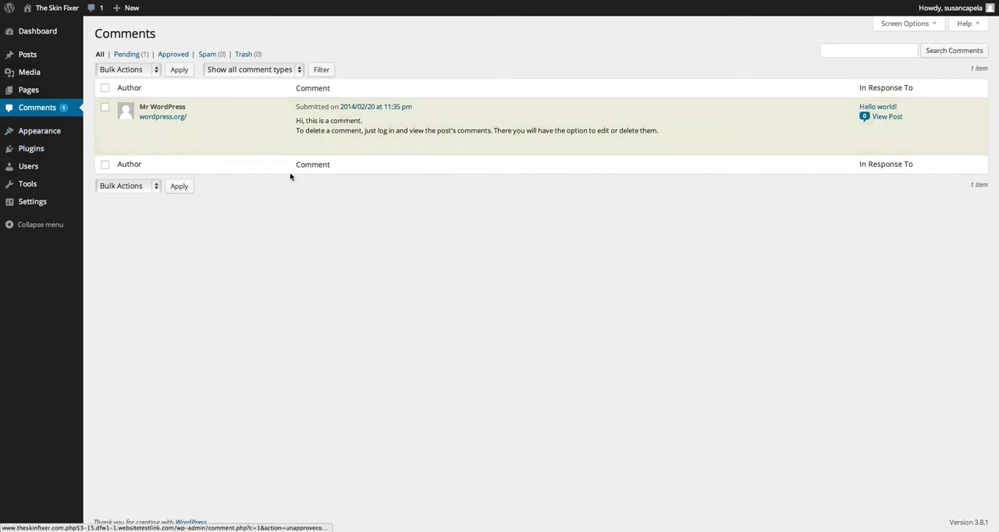
left_click(34, 201)
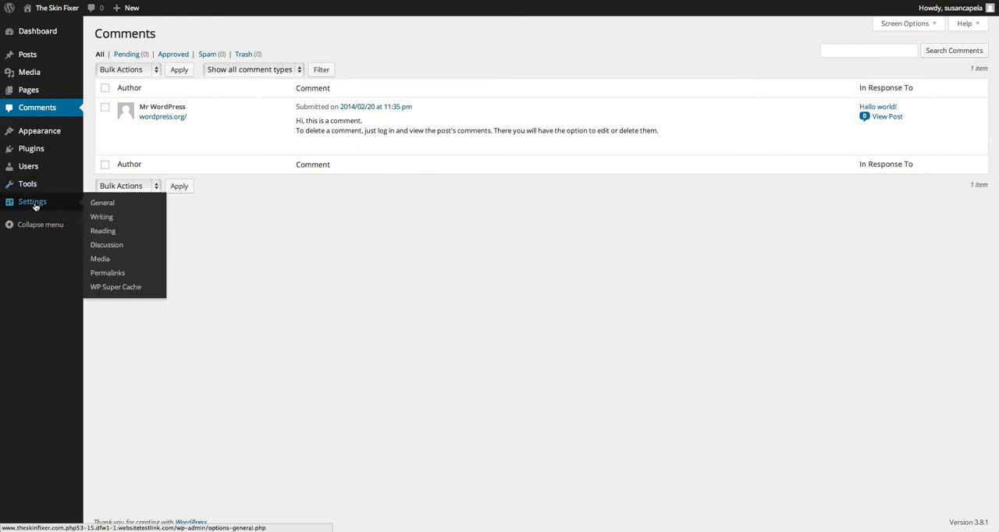
- Open Settings > Discussion and scroll through the default comment and moderation options
left_click(107, 244)
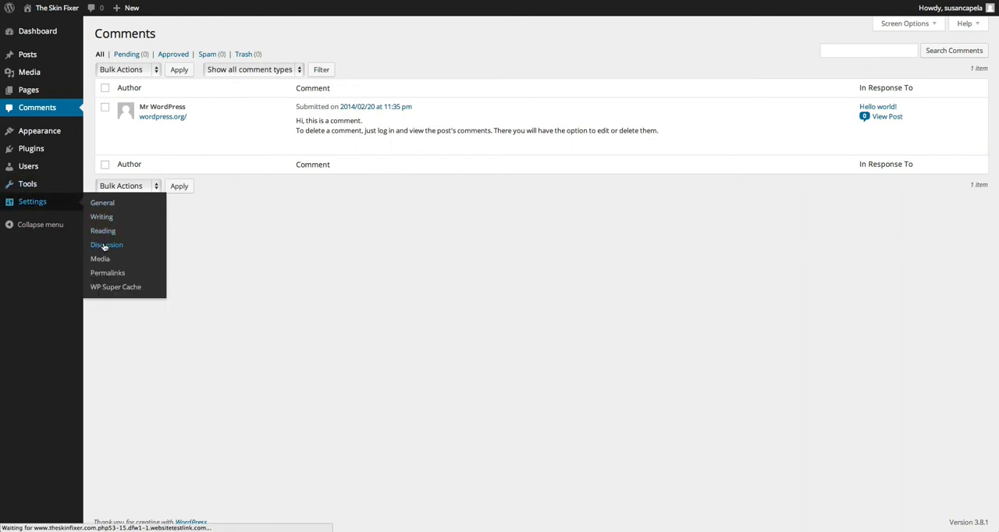
left_click(106, 244)
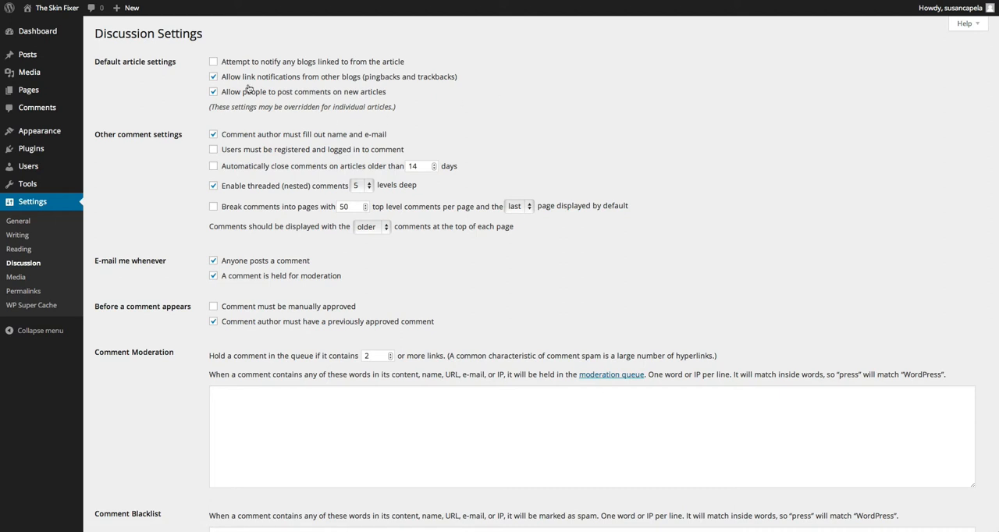
scroll("down", 3)
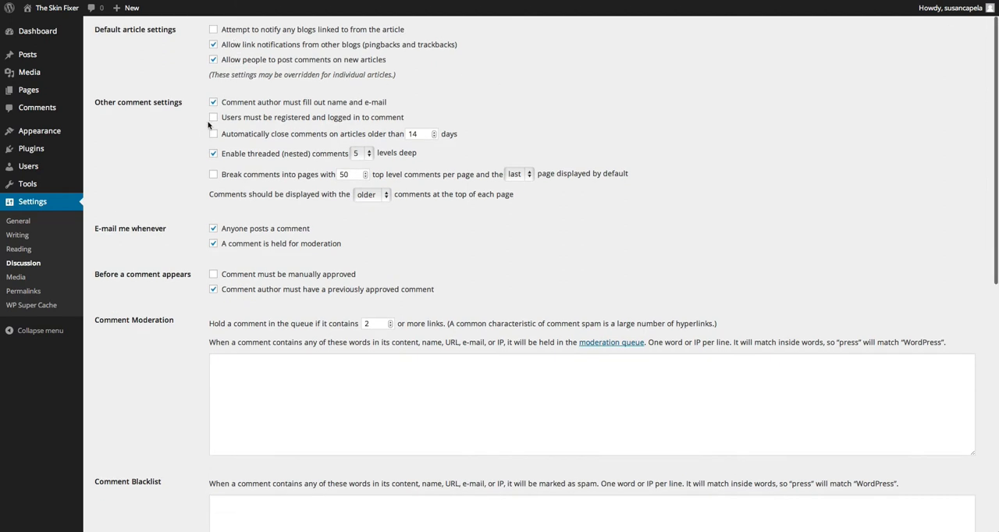
mouse_move(379, 108)
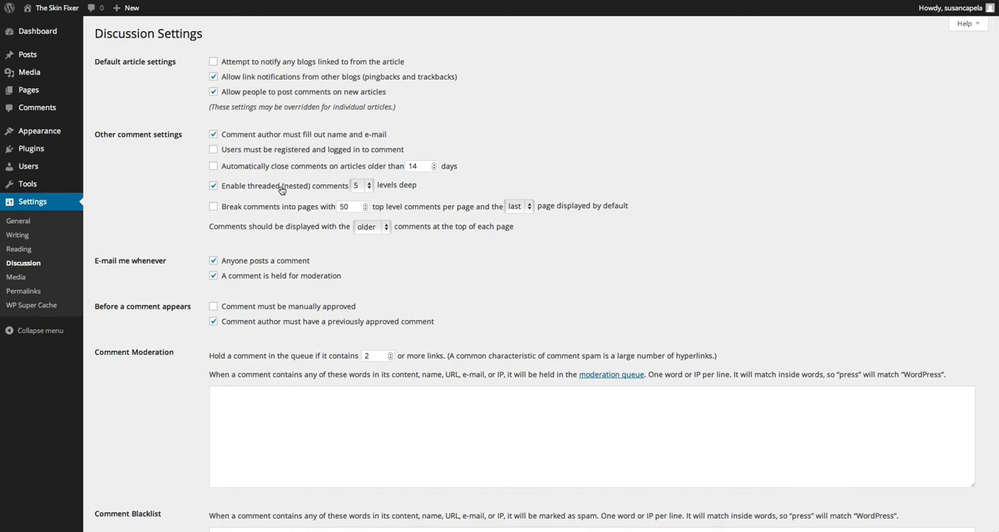
scroll("down", 3)
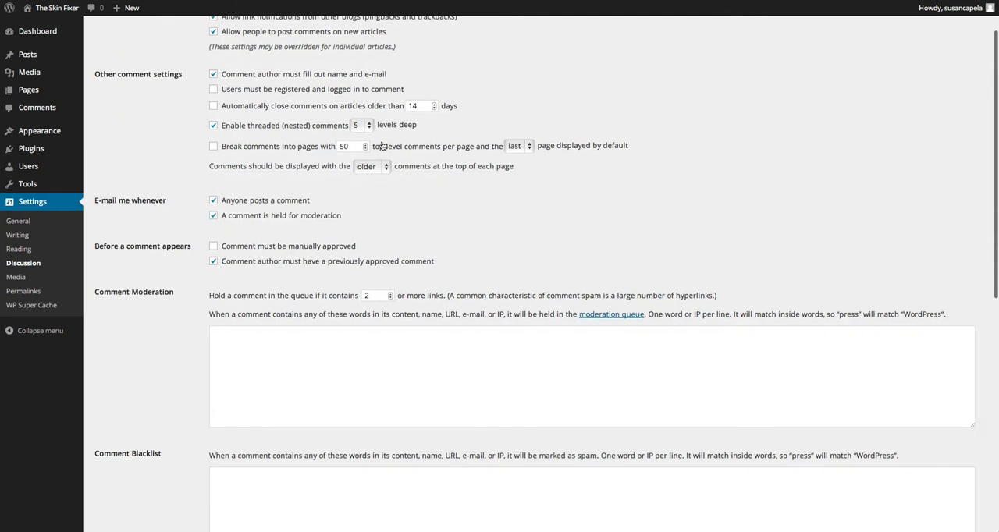
mouse_move(332, 205)
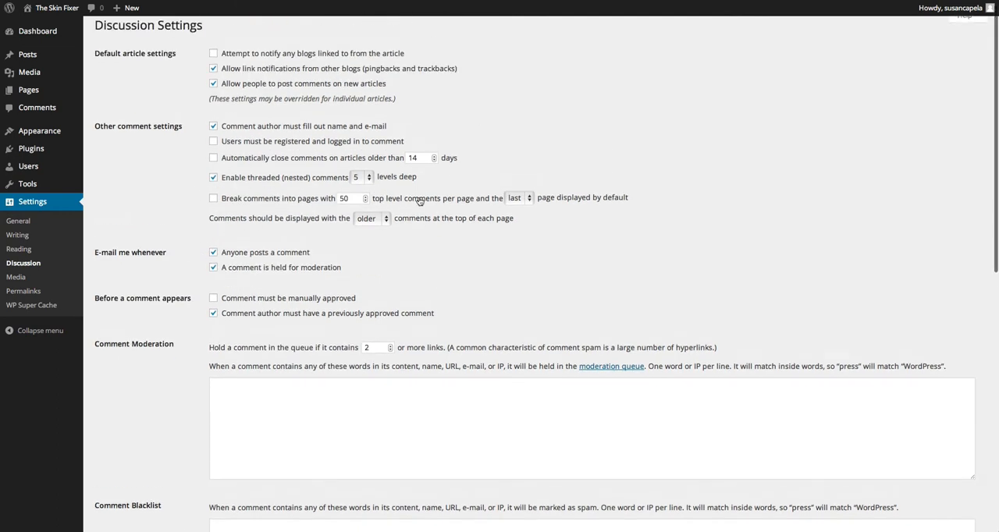
mouse_move(201, 257)
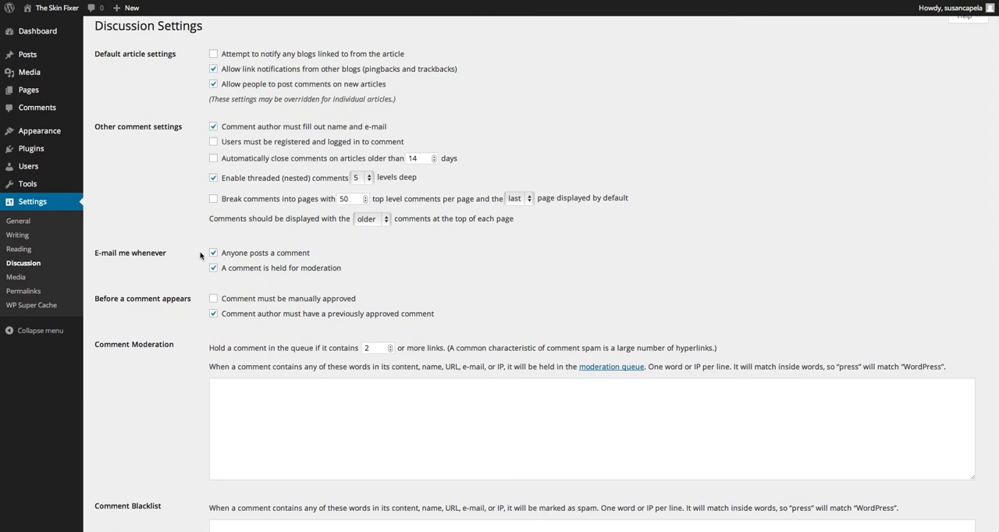
left_click(213, 253)
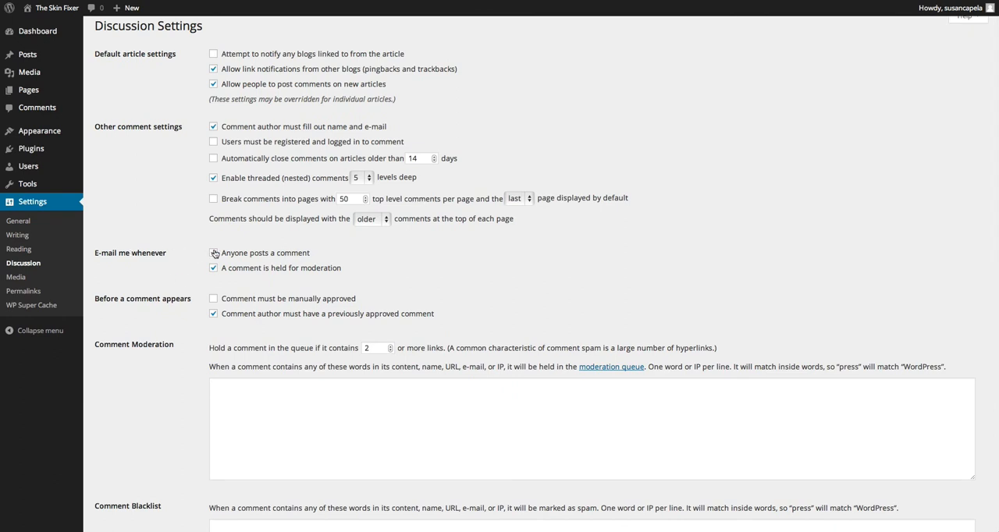
left_click(213, 253)
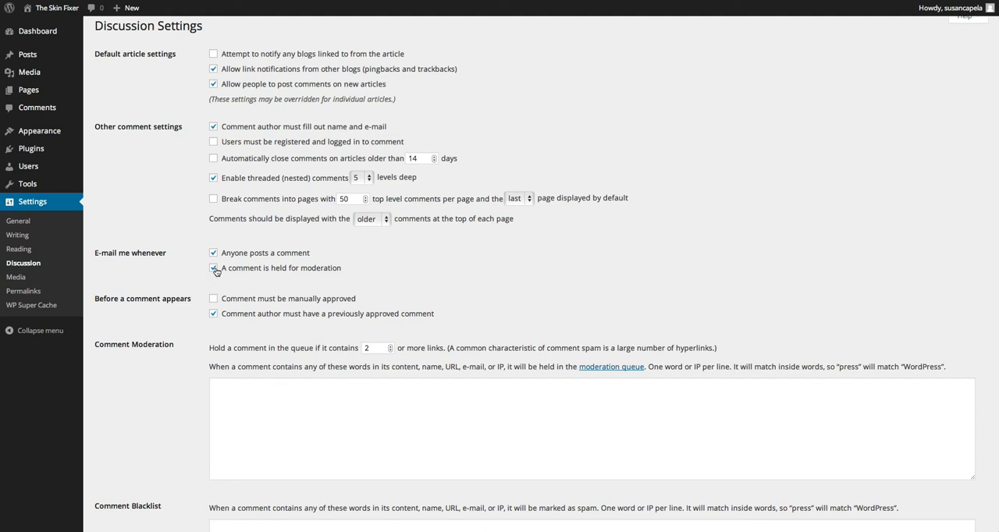
scroll("down", 3)
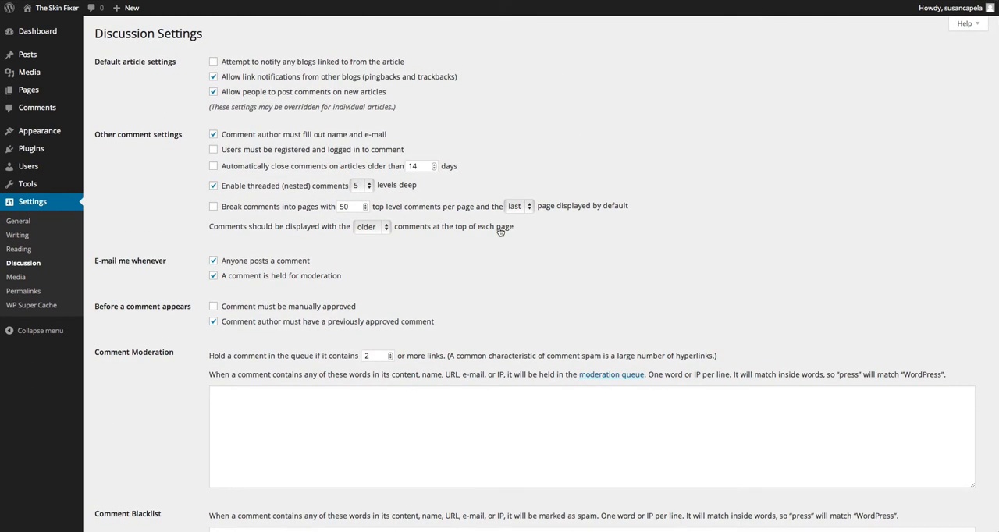
mouse_move(504, 273)
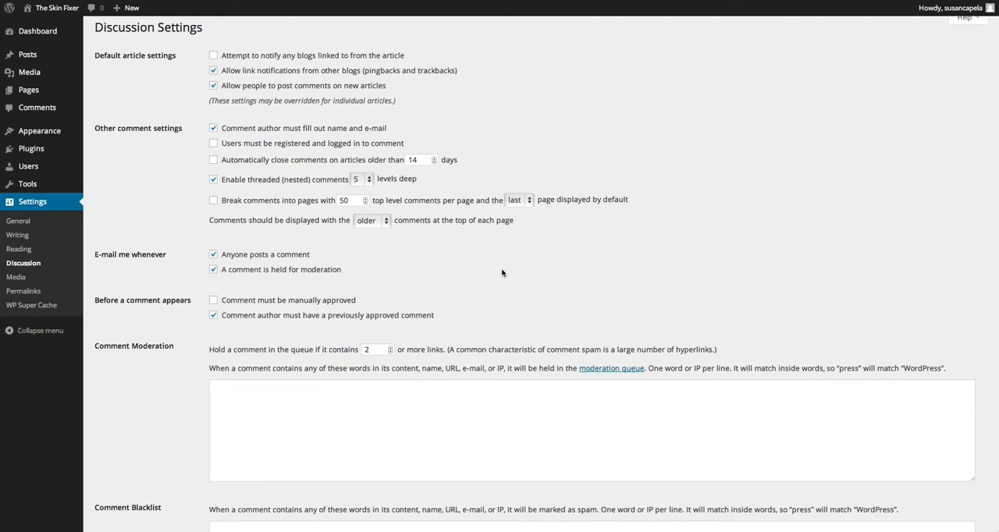
mouse_move(426, 368)
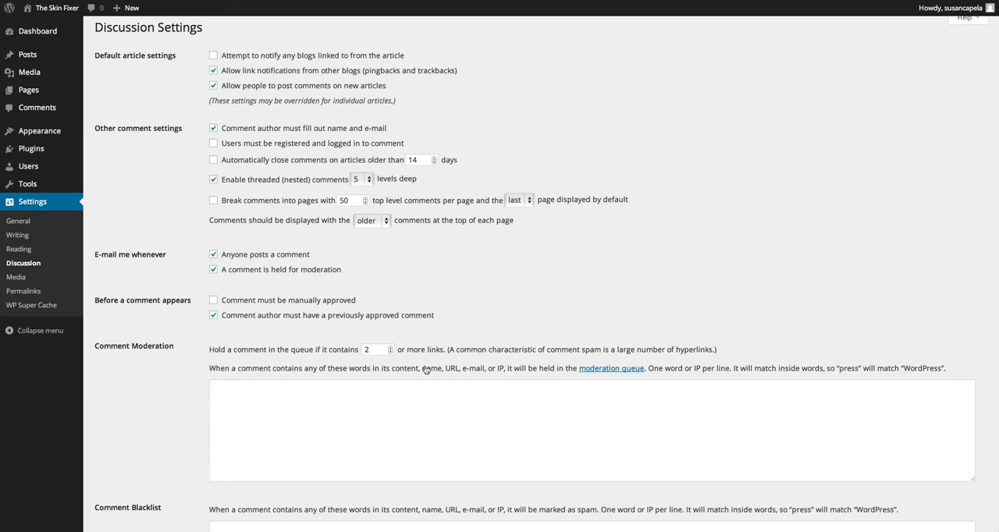
scroll("down", 3)
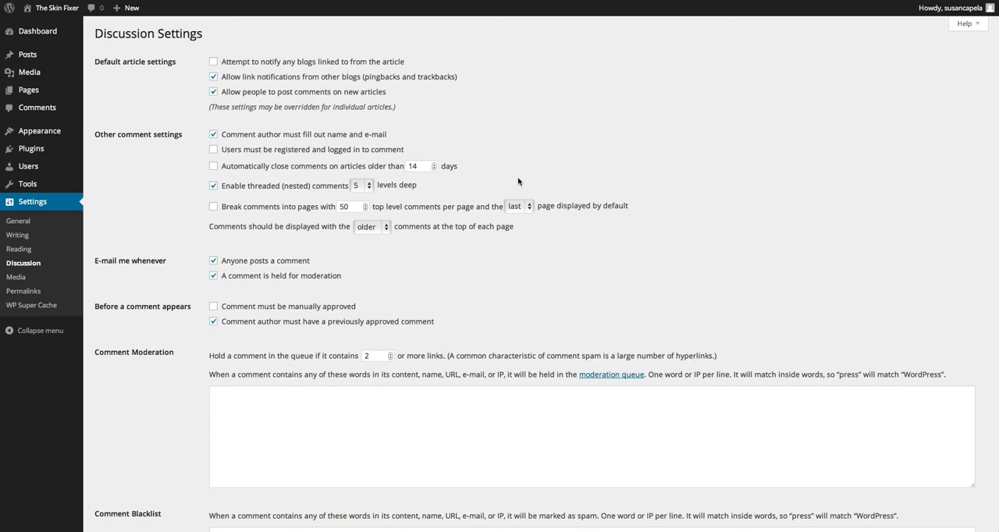
mouse_move(629, 159)
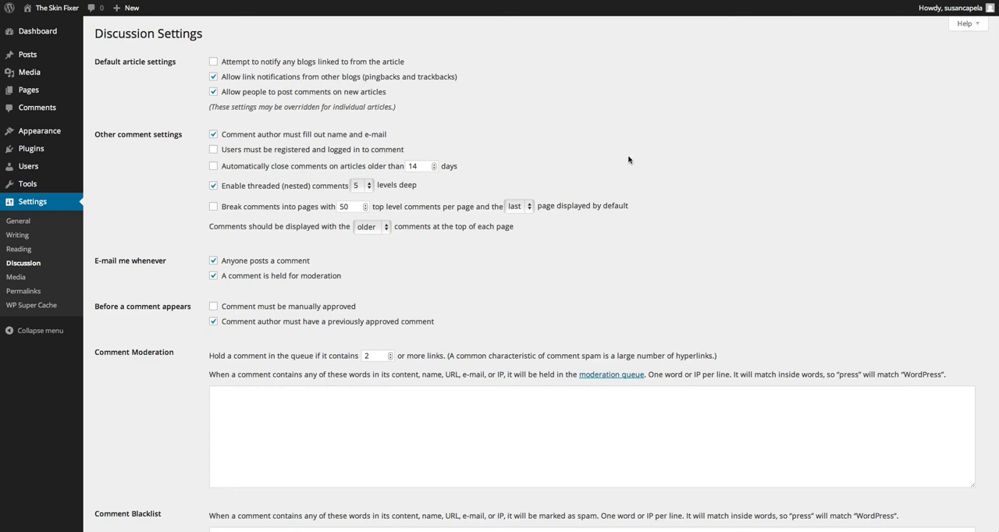